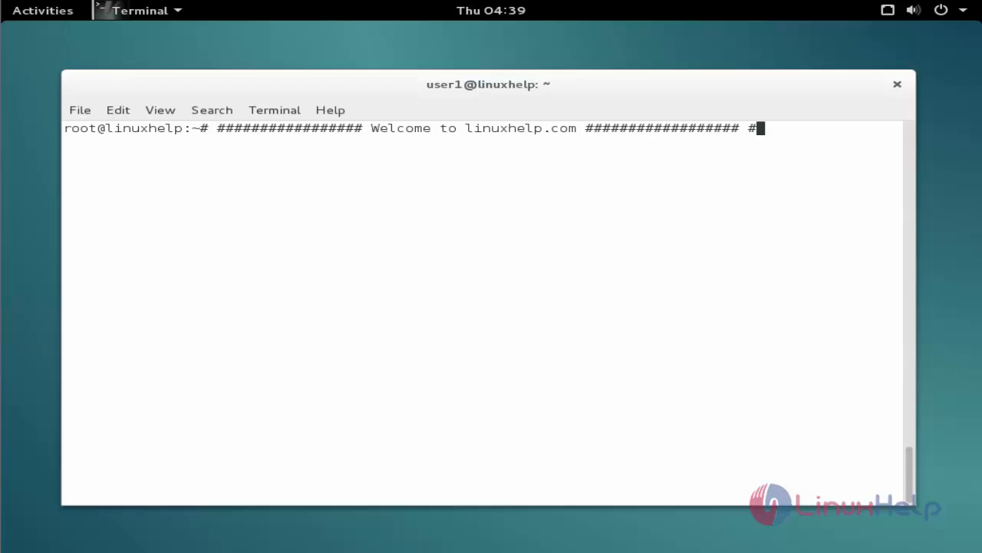
pyautogui.moveTo(794, 156)
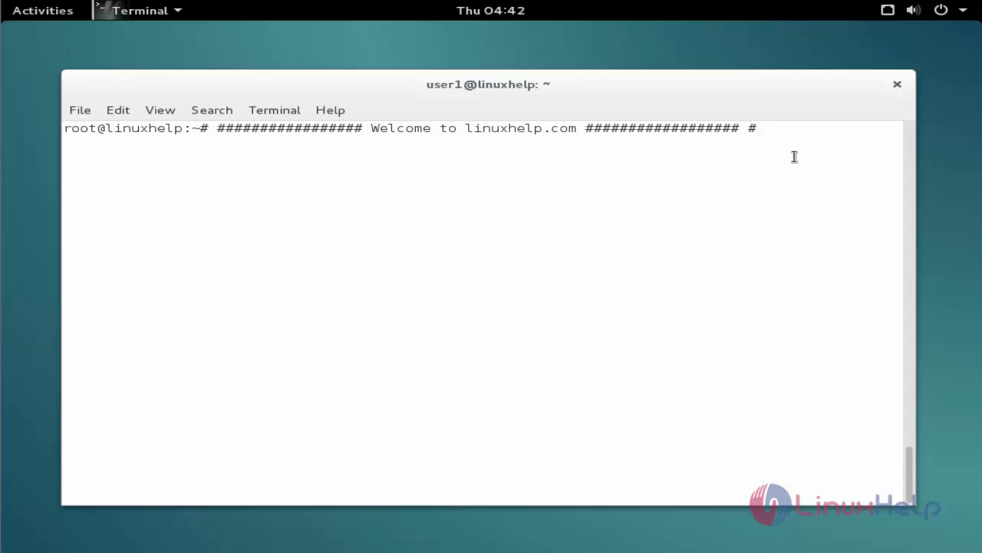
pyautogui.write('nano')
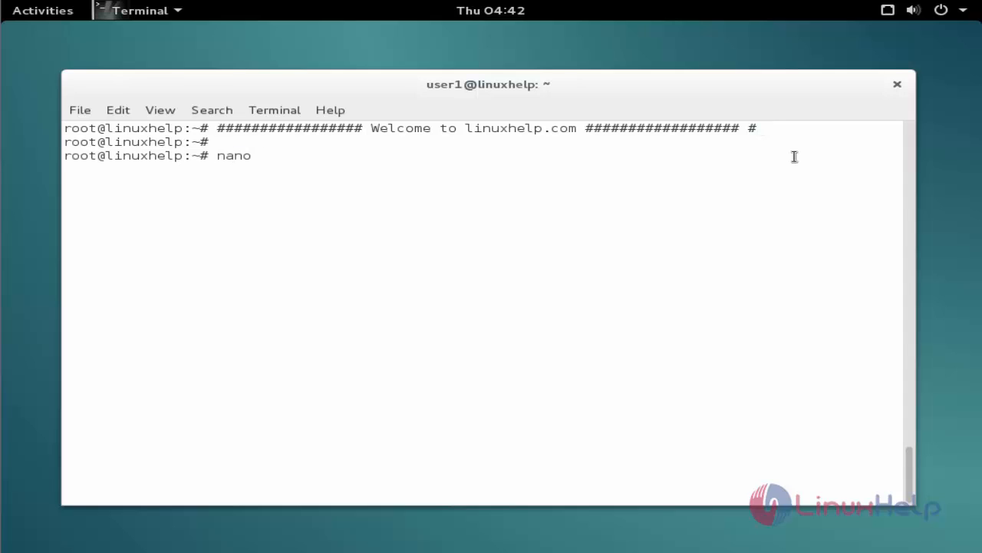
pyautogui.write('/etc')
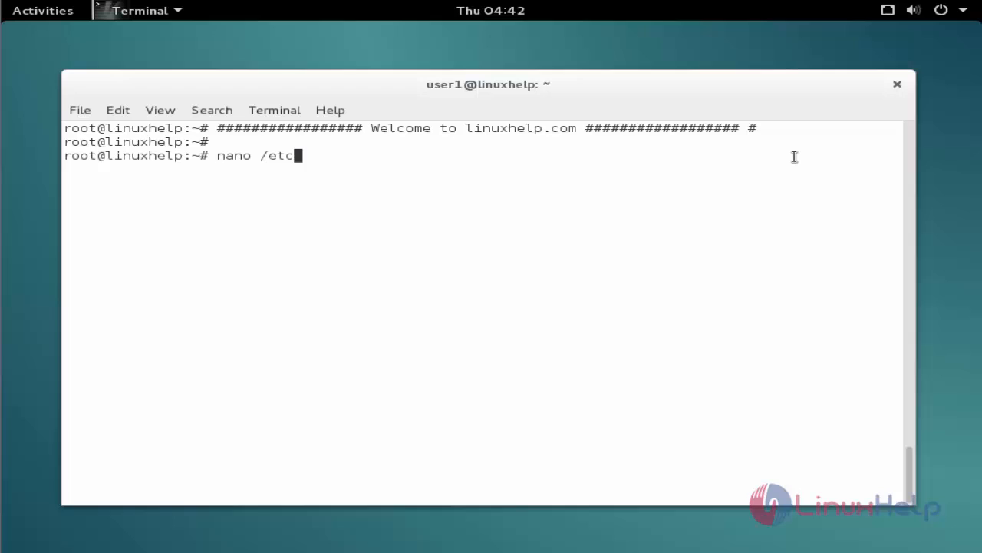
pyautogui.write('/apt/so')
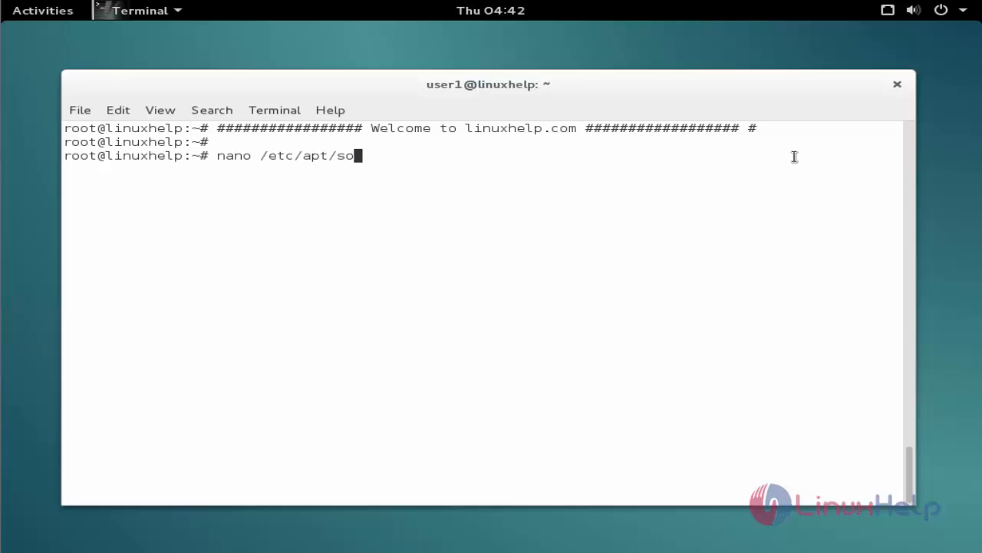
pyautogui.write('urces.list')
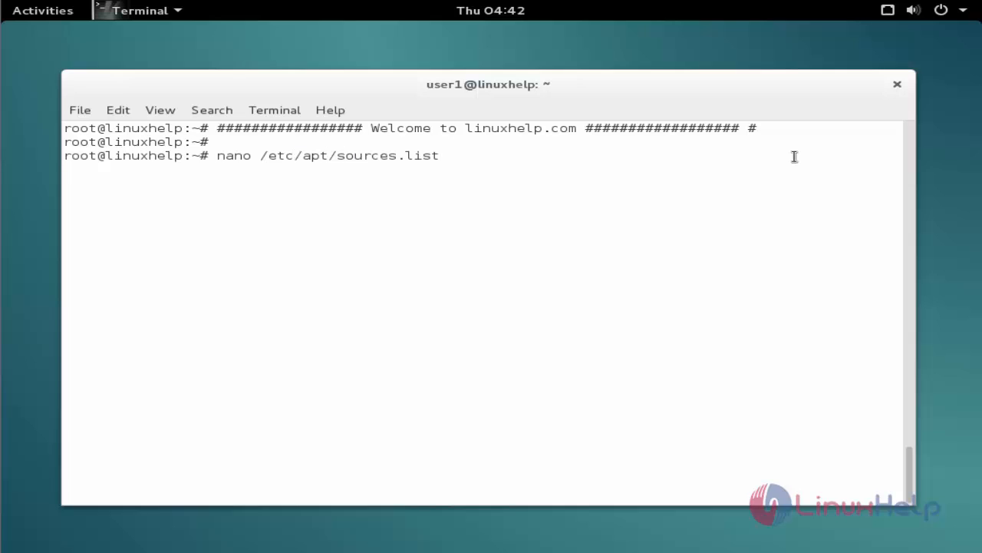
pyautogui.press('Return')
pyautogui.write('deb http://ftp.de.debian.org/debian jessie main')
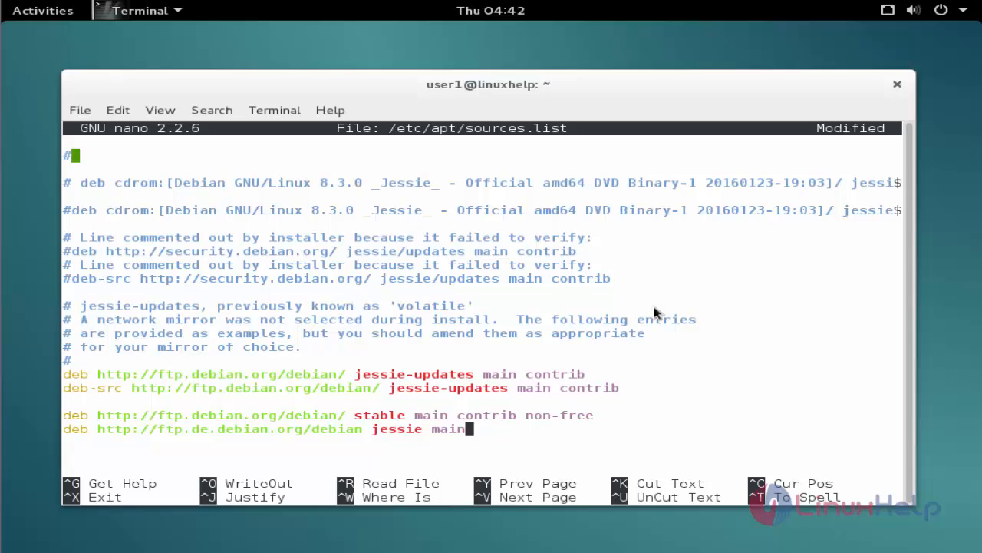
pyautogui.press('ctrl+o')
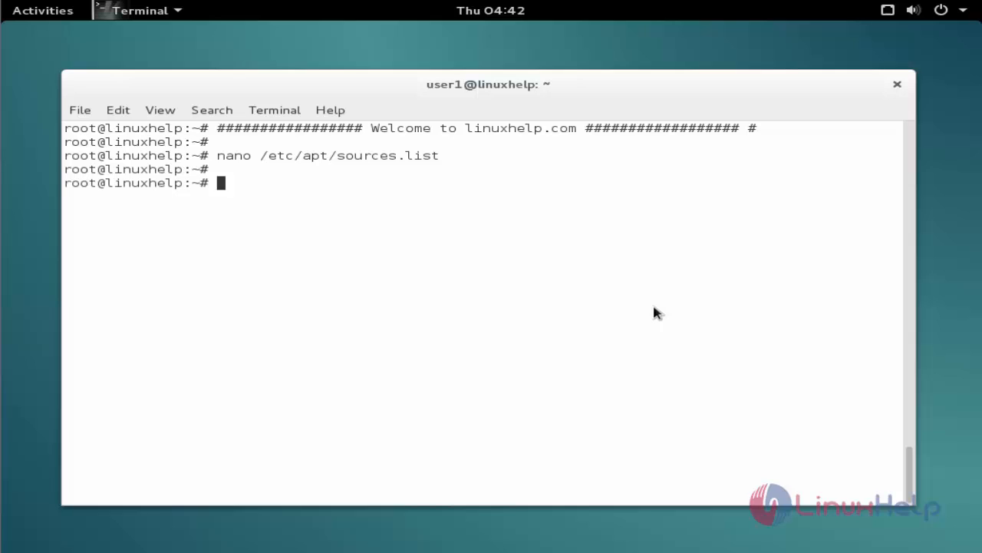
# Run apt-get update to refresh the package lists including the new jessie source
pyautogui.write('apt-get')
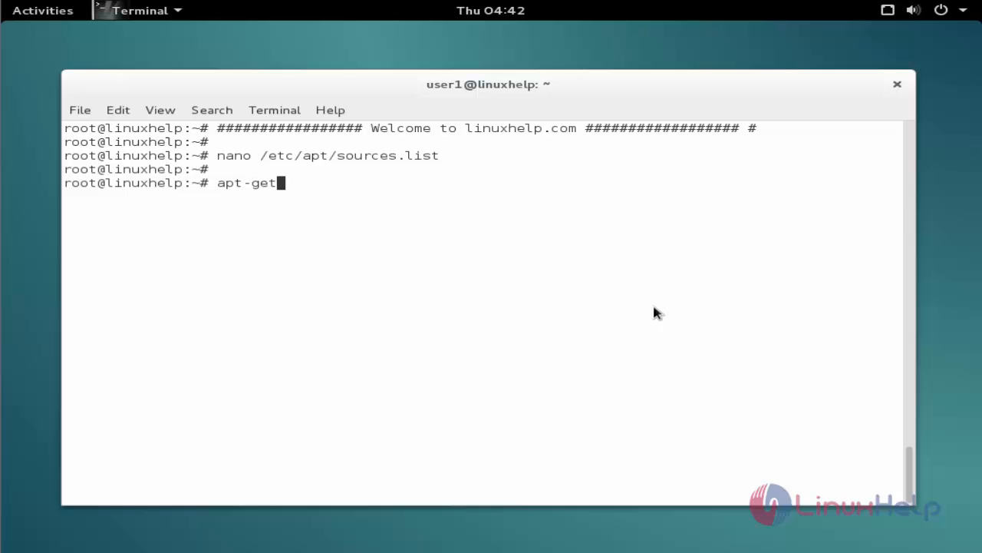
pyautogui.write('update')
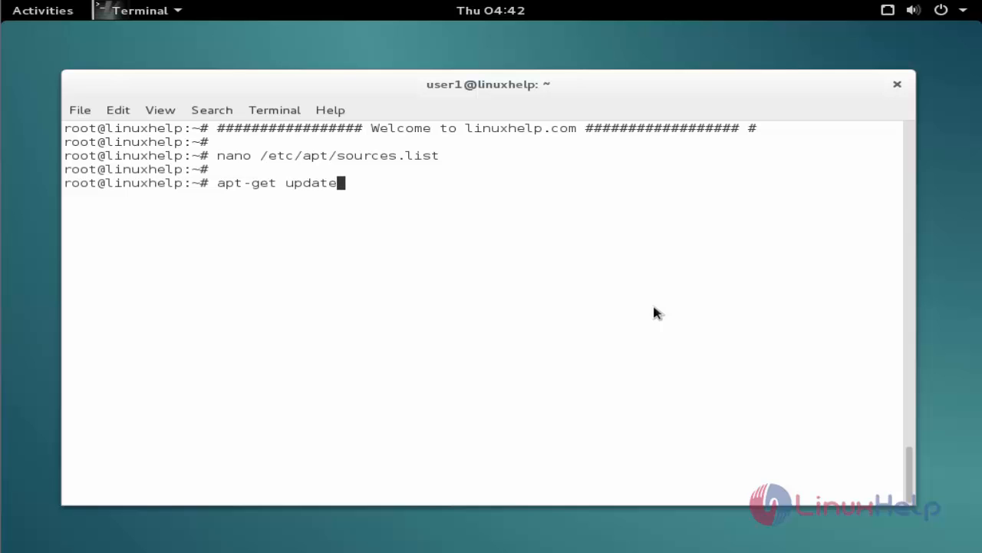
pyautogui.press('Return')
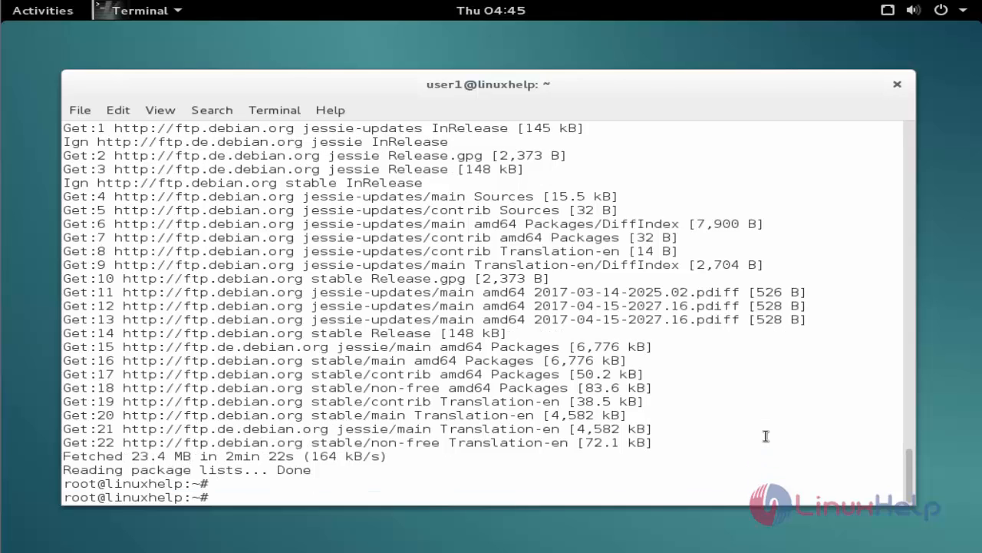
# Run apt-get install eiskaltdcpp and confirm with y to install it and its dependencies
pyautogui.write('apt-')
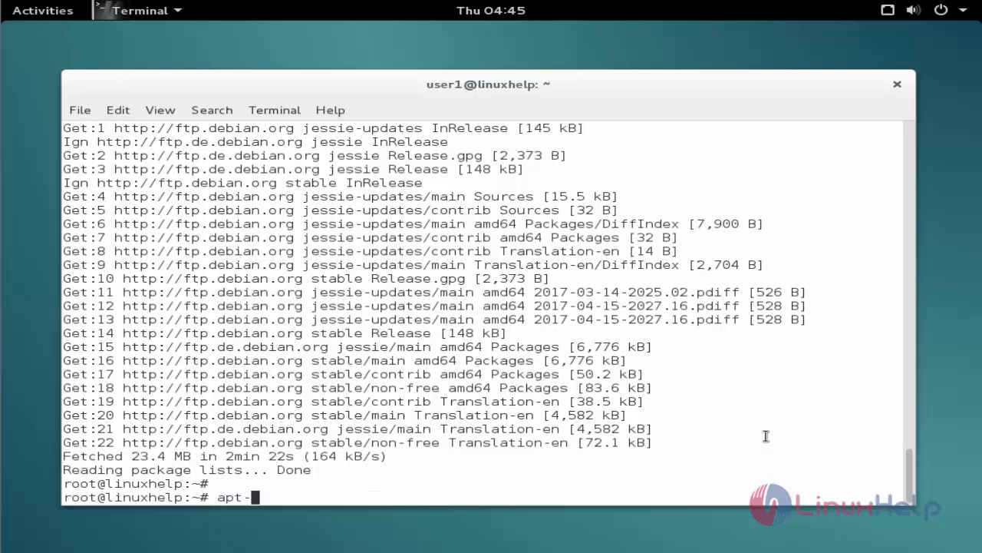
pyautogui.write('get install eiskalt')
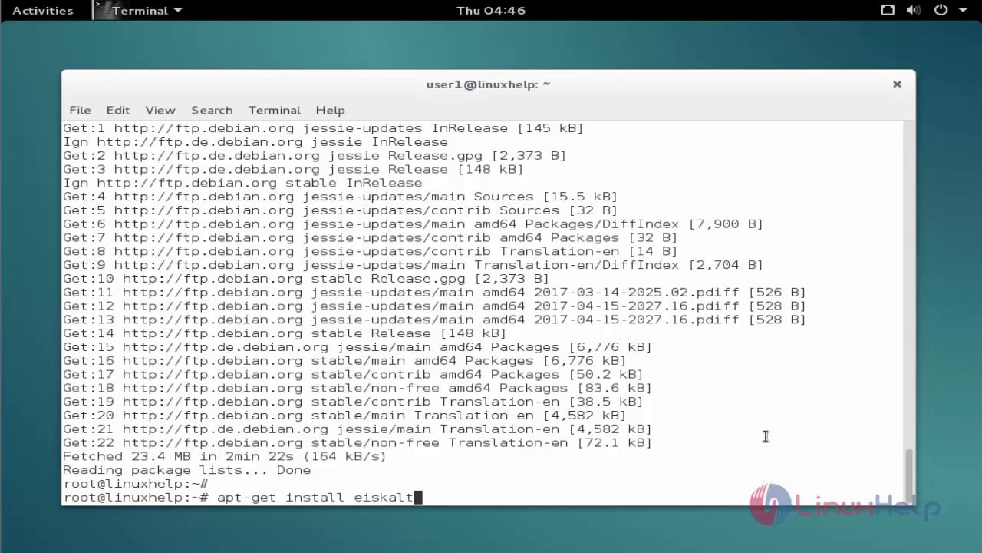
pyautogui.write('dcpp')
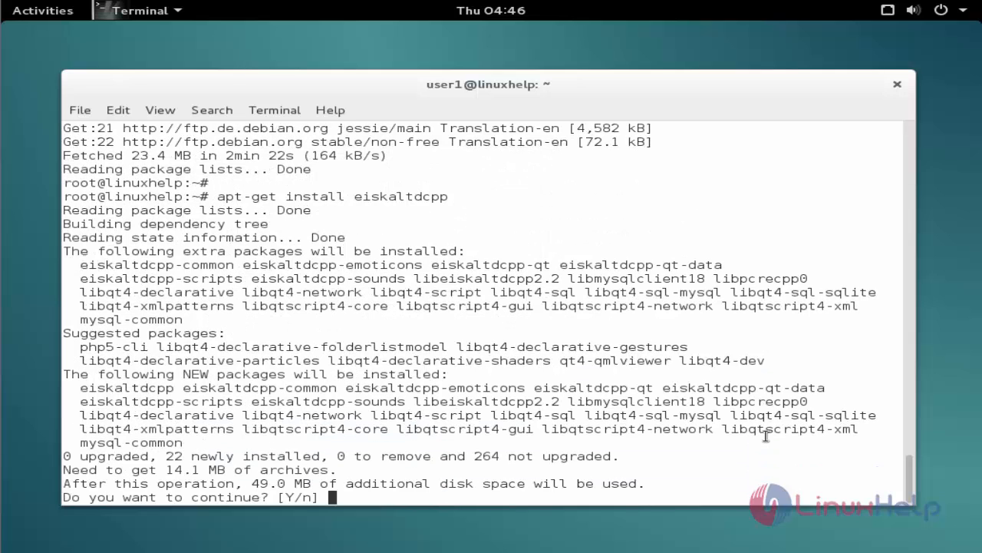
pyautogui.write('y')
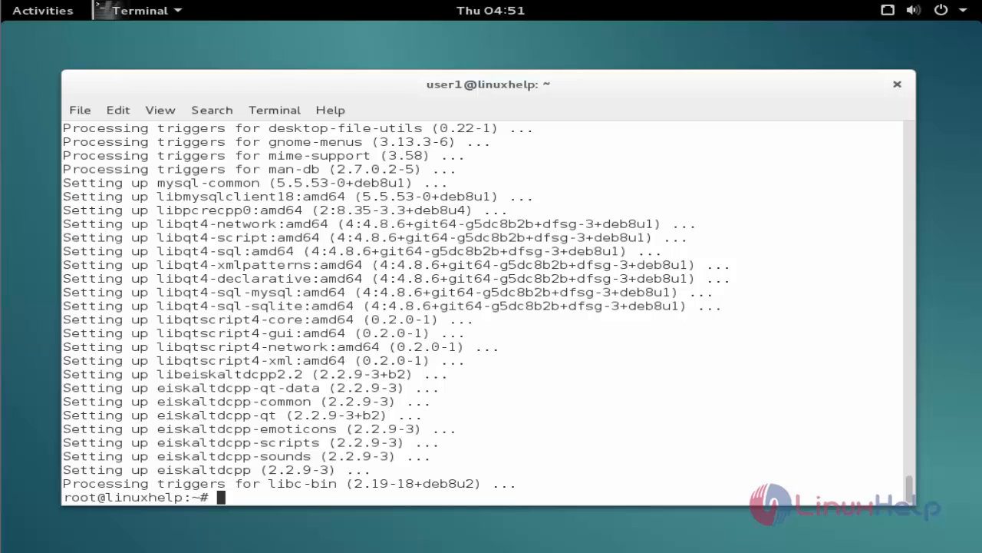
pyautogui.moveTo(68, 31)
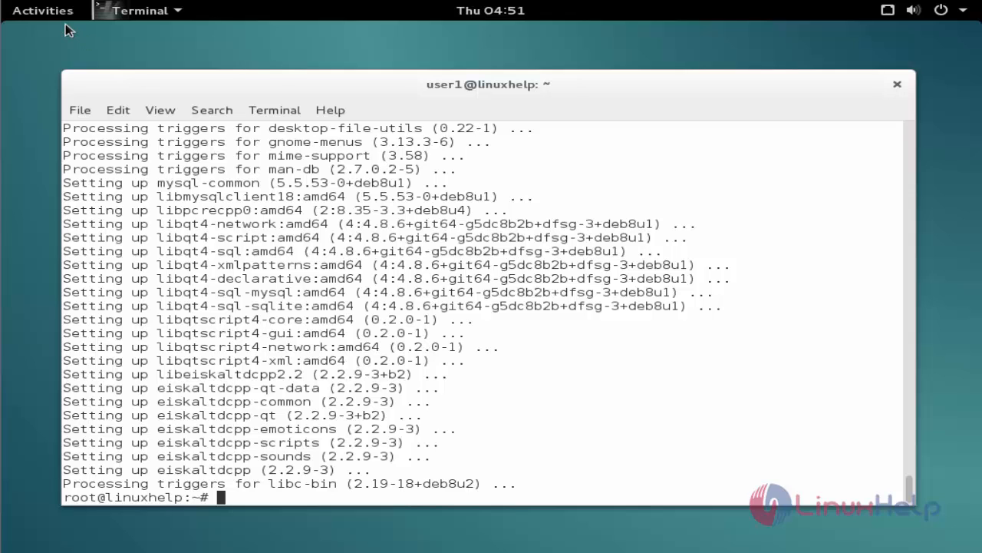
# Search for 'eiskalt' in the Activities overview to launch EiskaltDC++
pyautogui.click(42, 10)
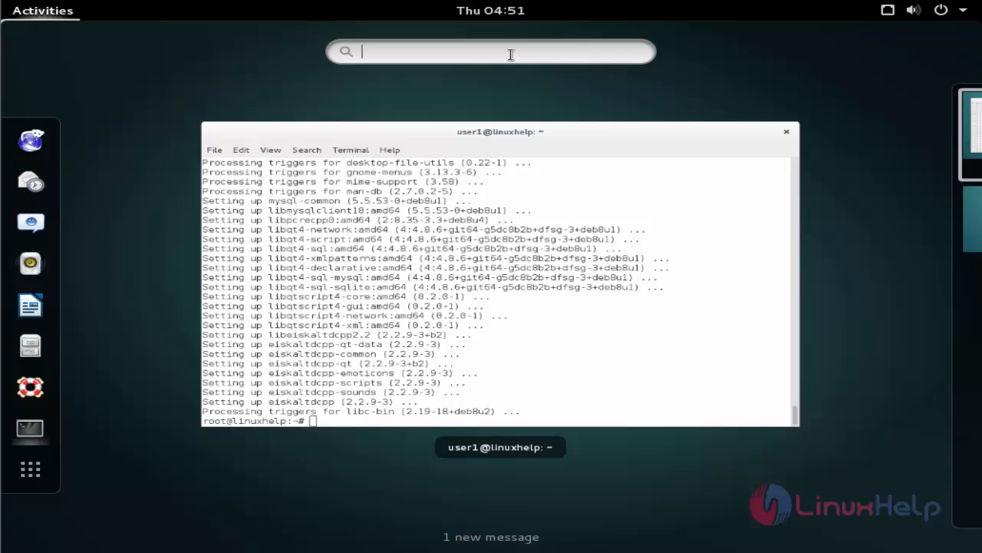
pyautogui.write('eiskalt')
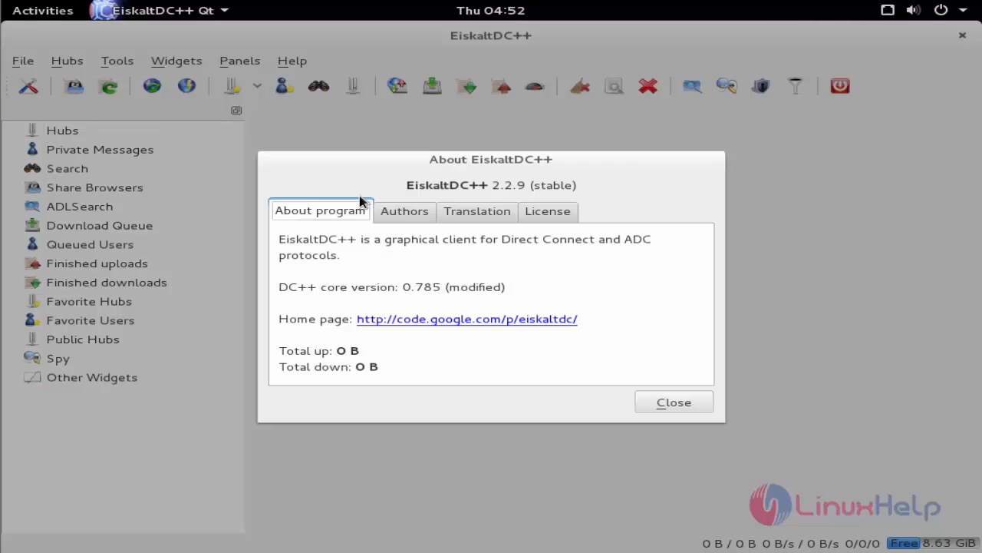
pyautogui.moveTo(457, 202)
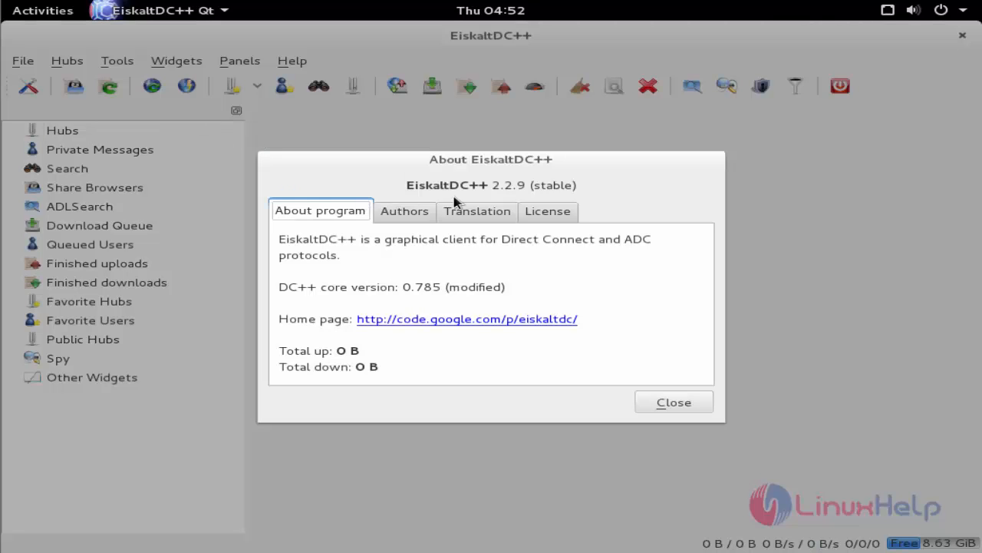